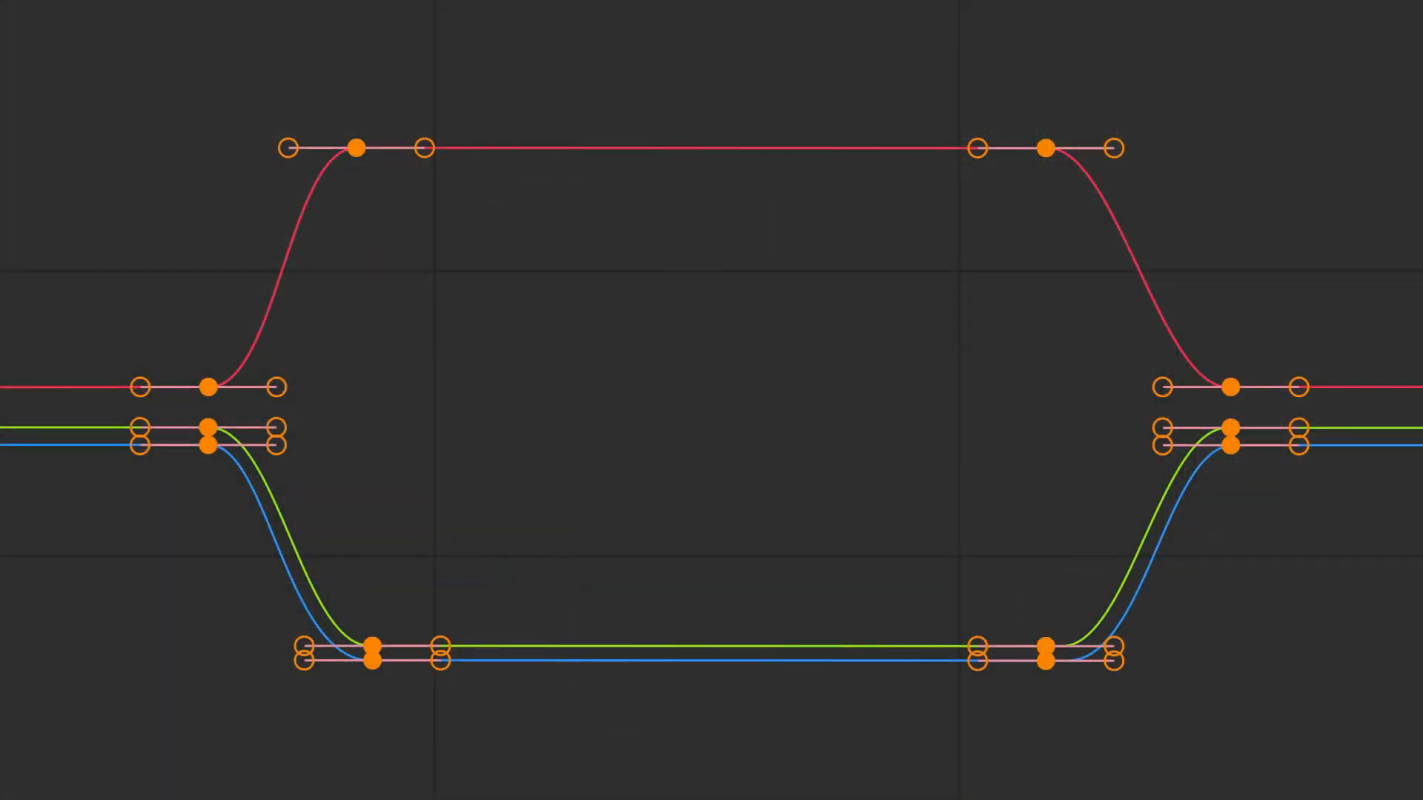
# Apply GraphKit tools to the sphere's X, Y, Z location curves and scroll through them.
pyautogui.click(1059, 407)
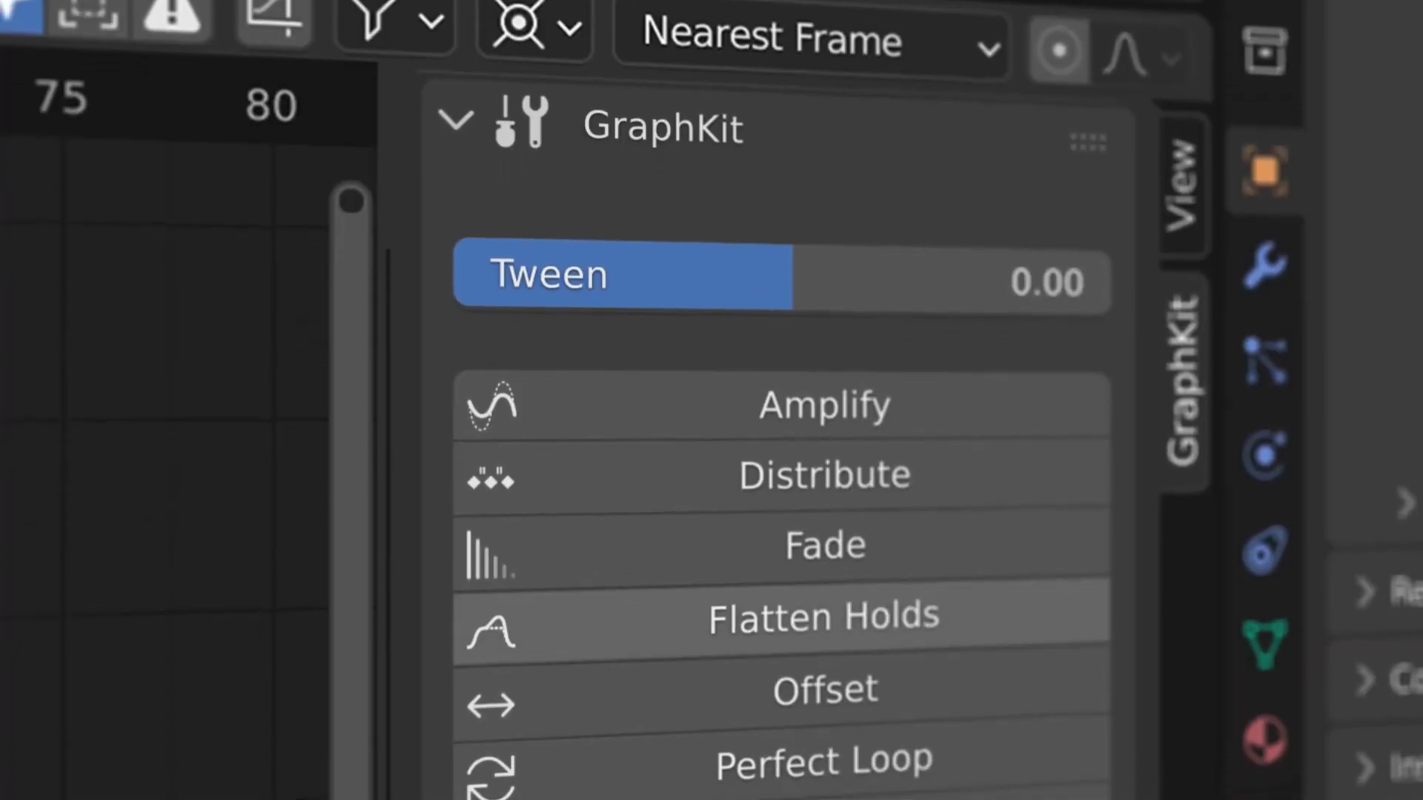
pyautogui.scroll(-3)
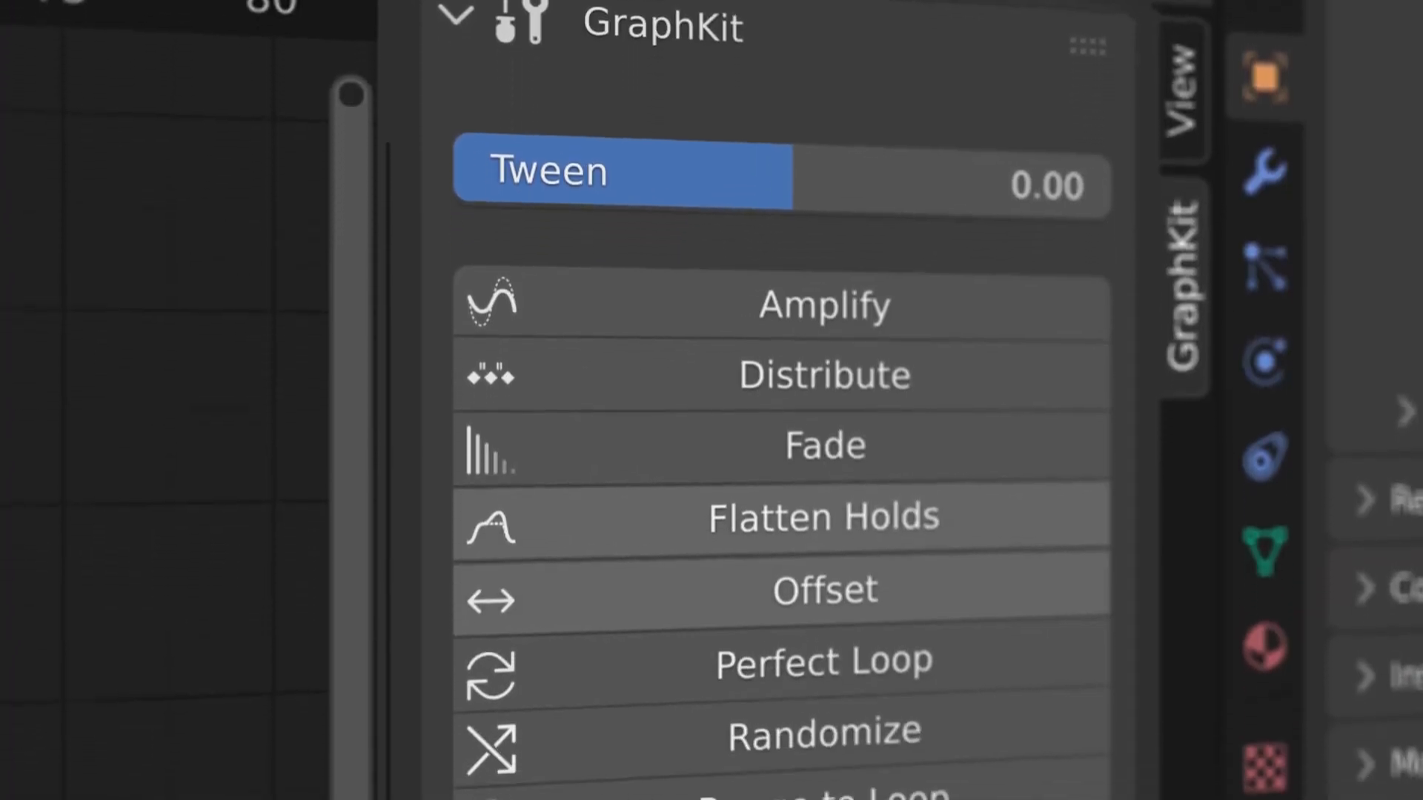
pyautogui.scroll(-3)
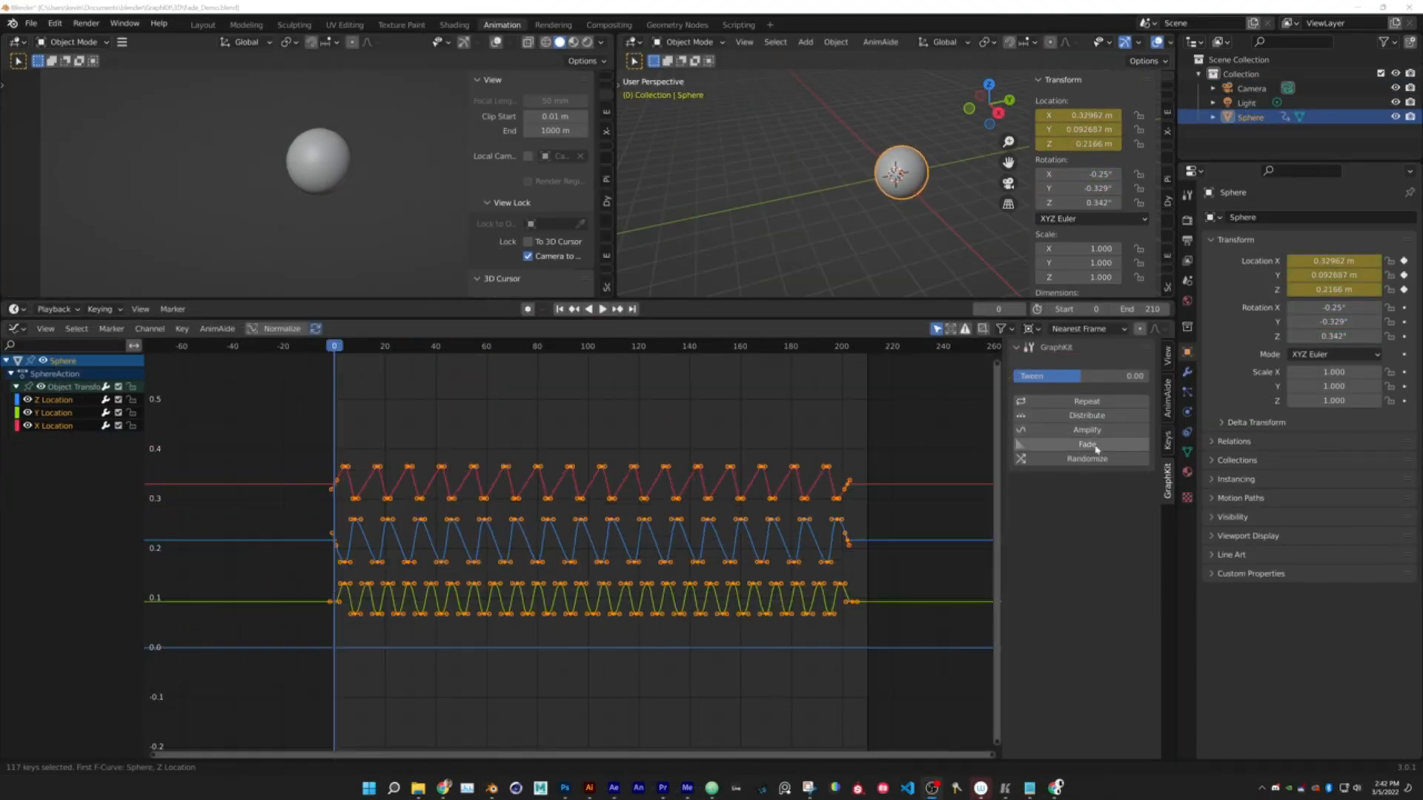
# Apply GraphKit Repeat to the RIG-Ellie walk cycle keys.
pyautogui.click(1086, 458)
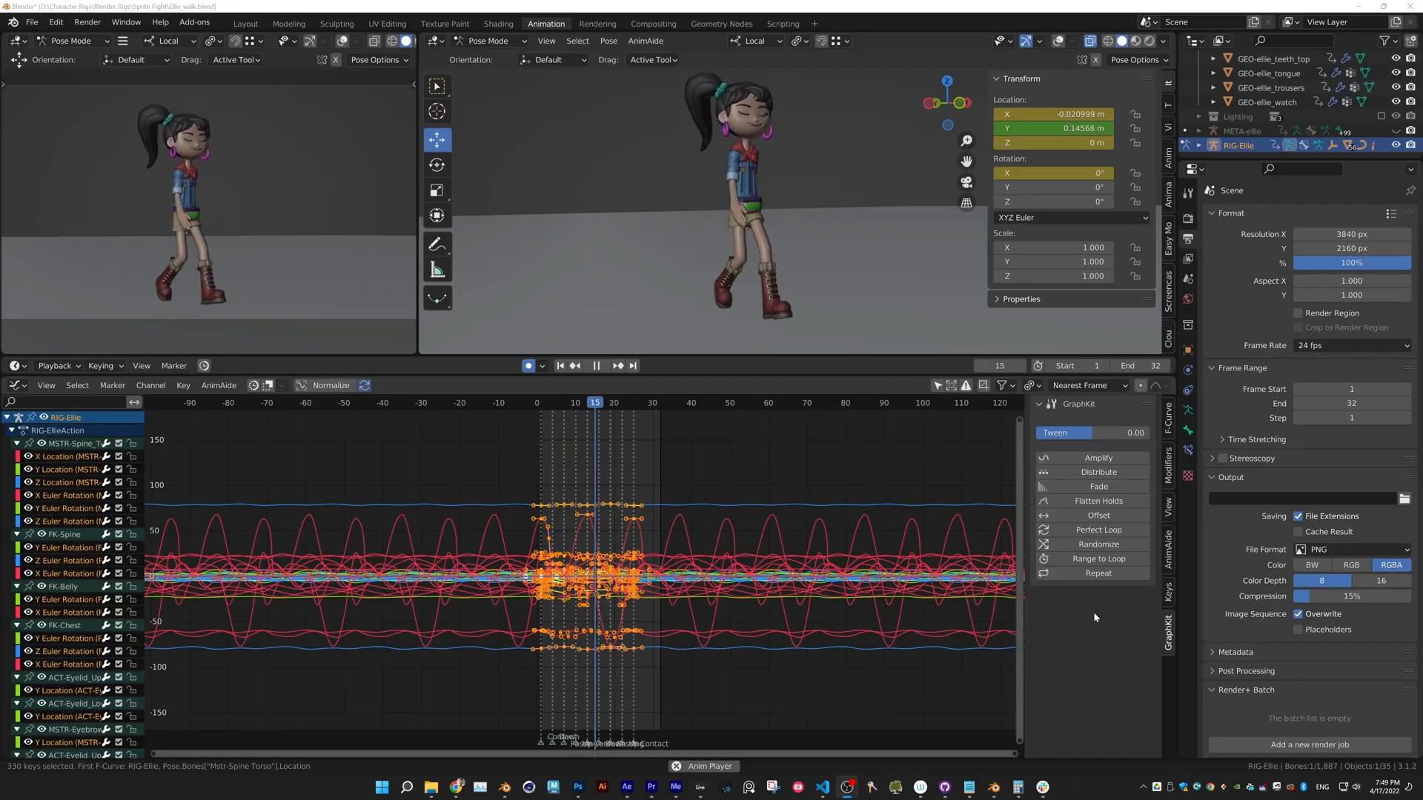
# Run GraphKit Perfect Loop on the IK foot curve, then inspect P-Root scale keys.
pyautogui.click(1096, 558)
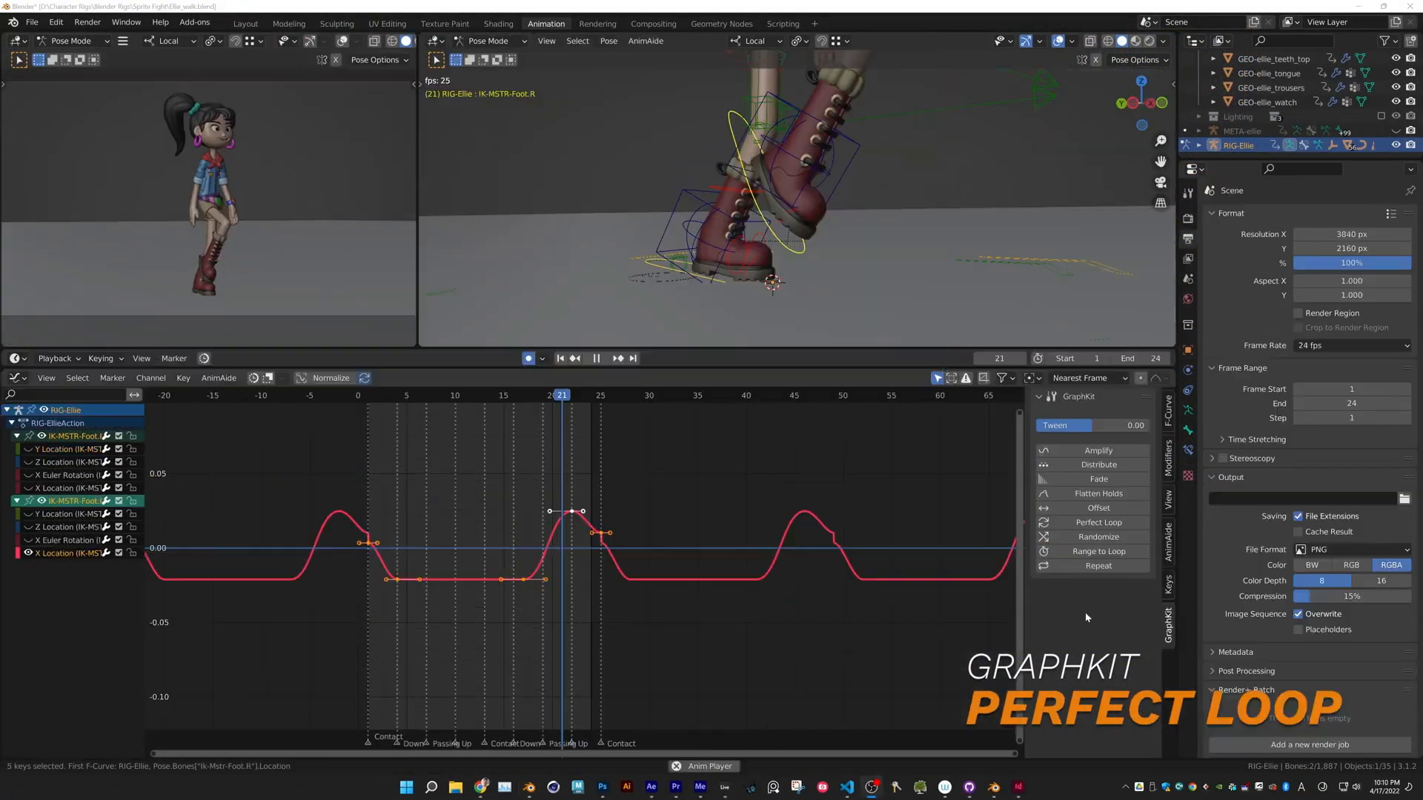
pyautogui.click(1097, 550)
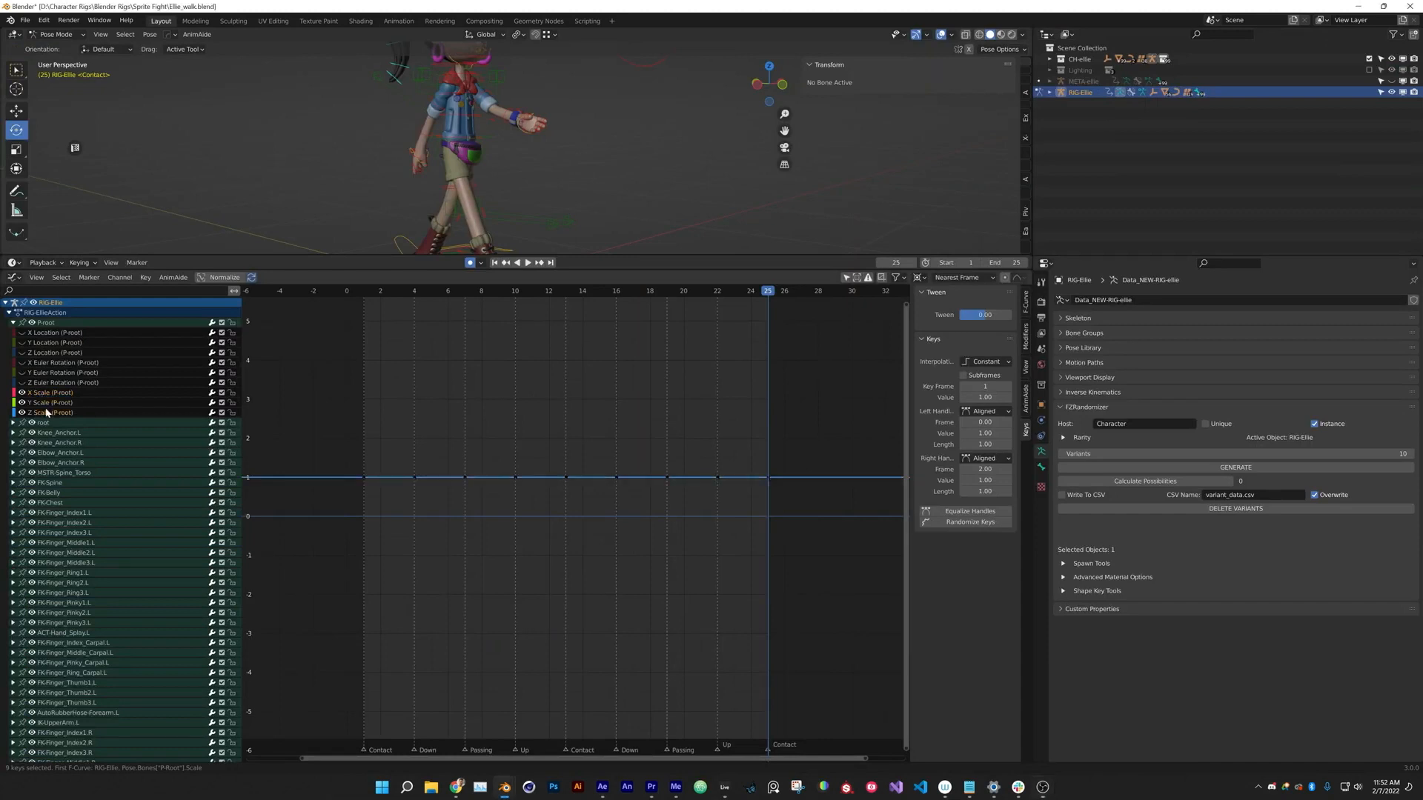
# Delete the rig action's static channels via Channel > Delete Static Channels.
pyautogui.click(52, 402)
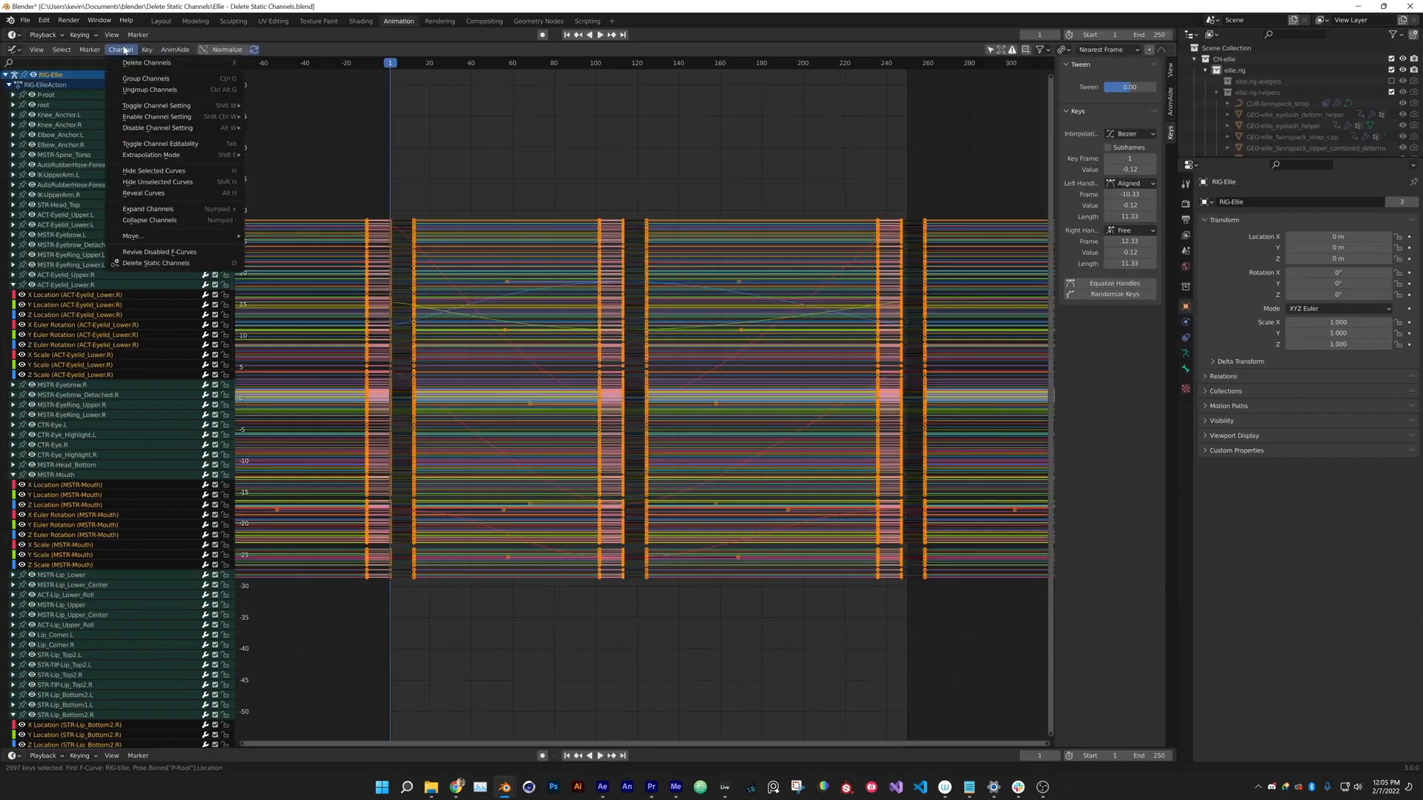
pyautogui.click(156, 264)
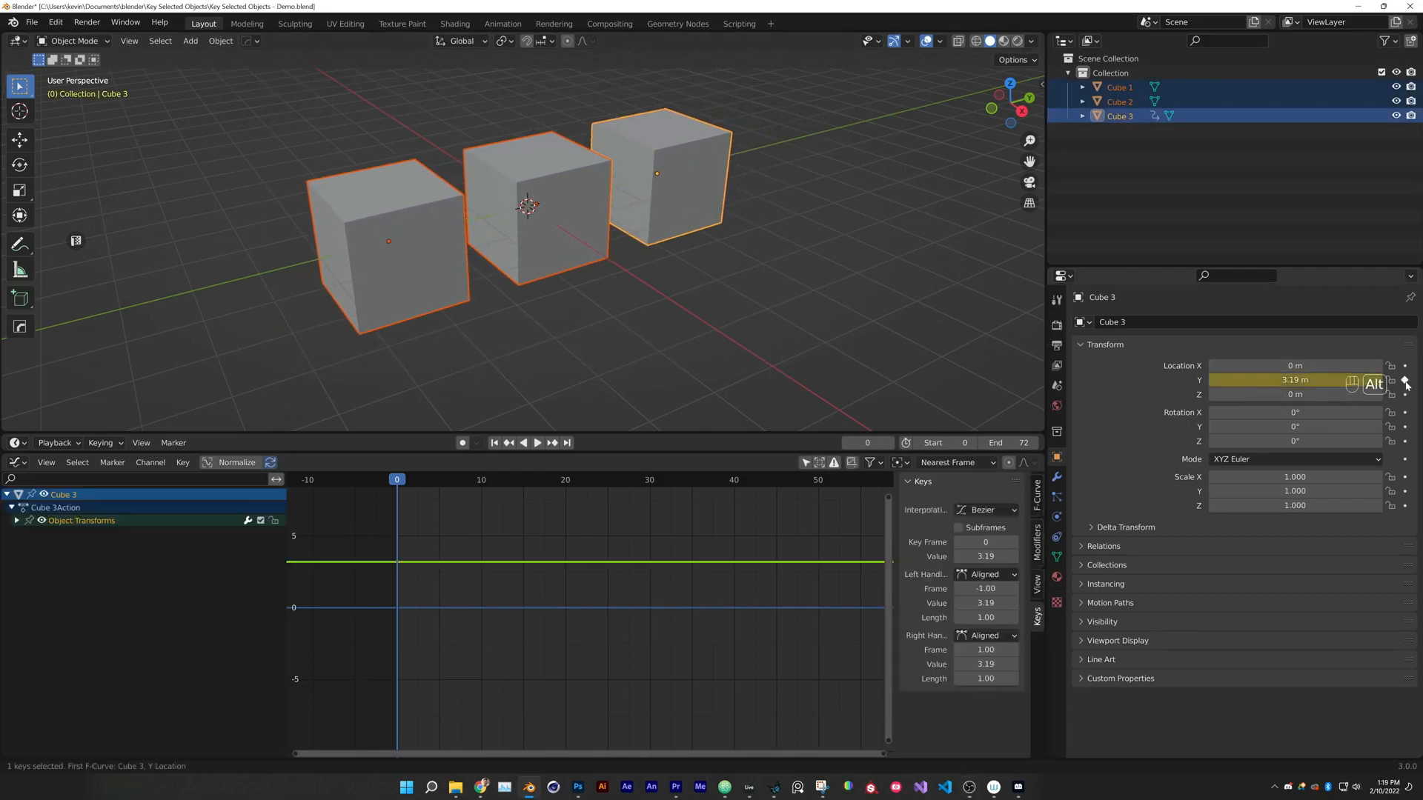
# Keyframe location on all three selected cubes with Keyframe All Selected Objects.
pyautogui.rightClick(1295, 380)
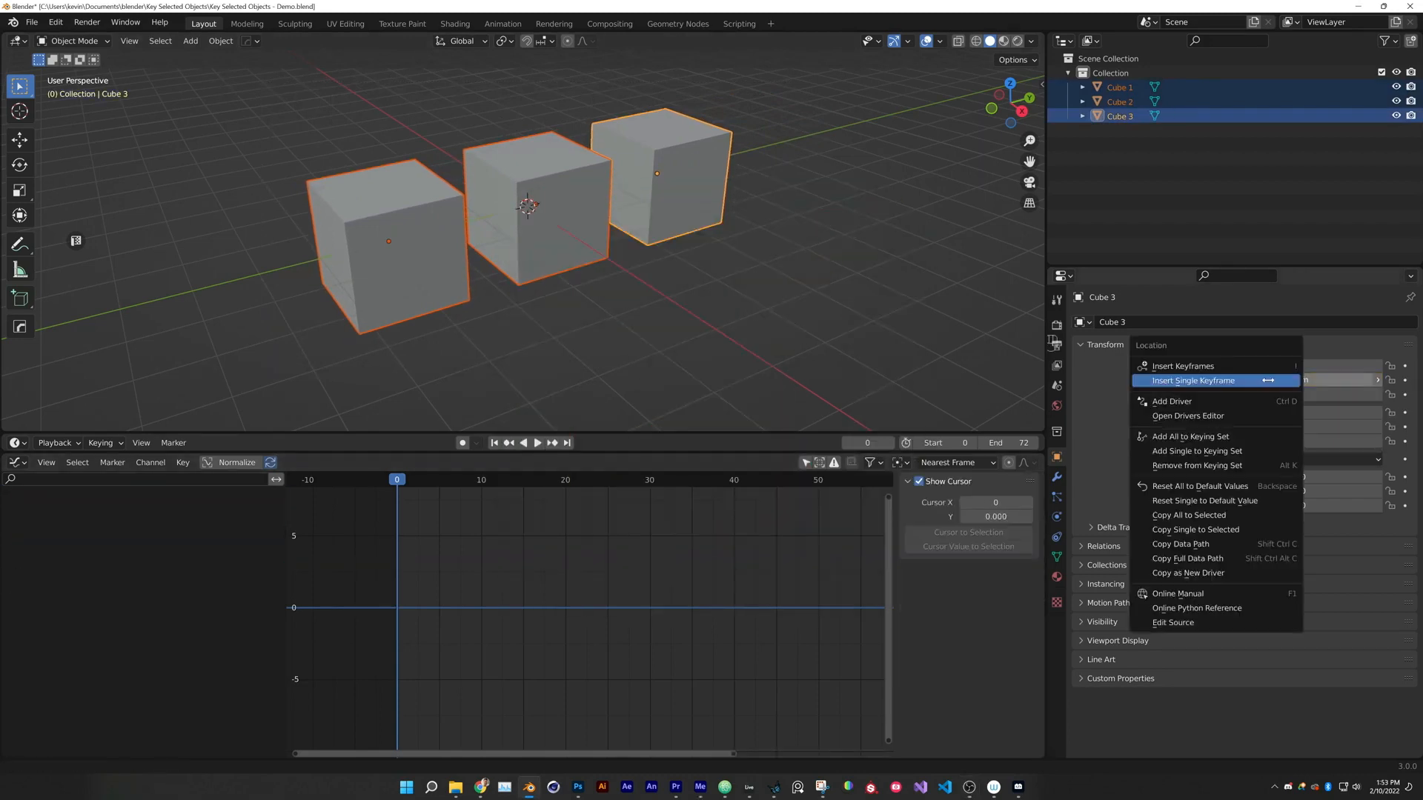
pyautogui.click(1193, 381)
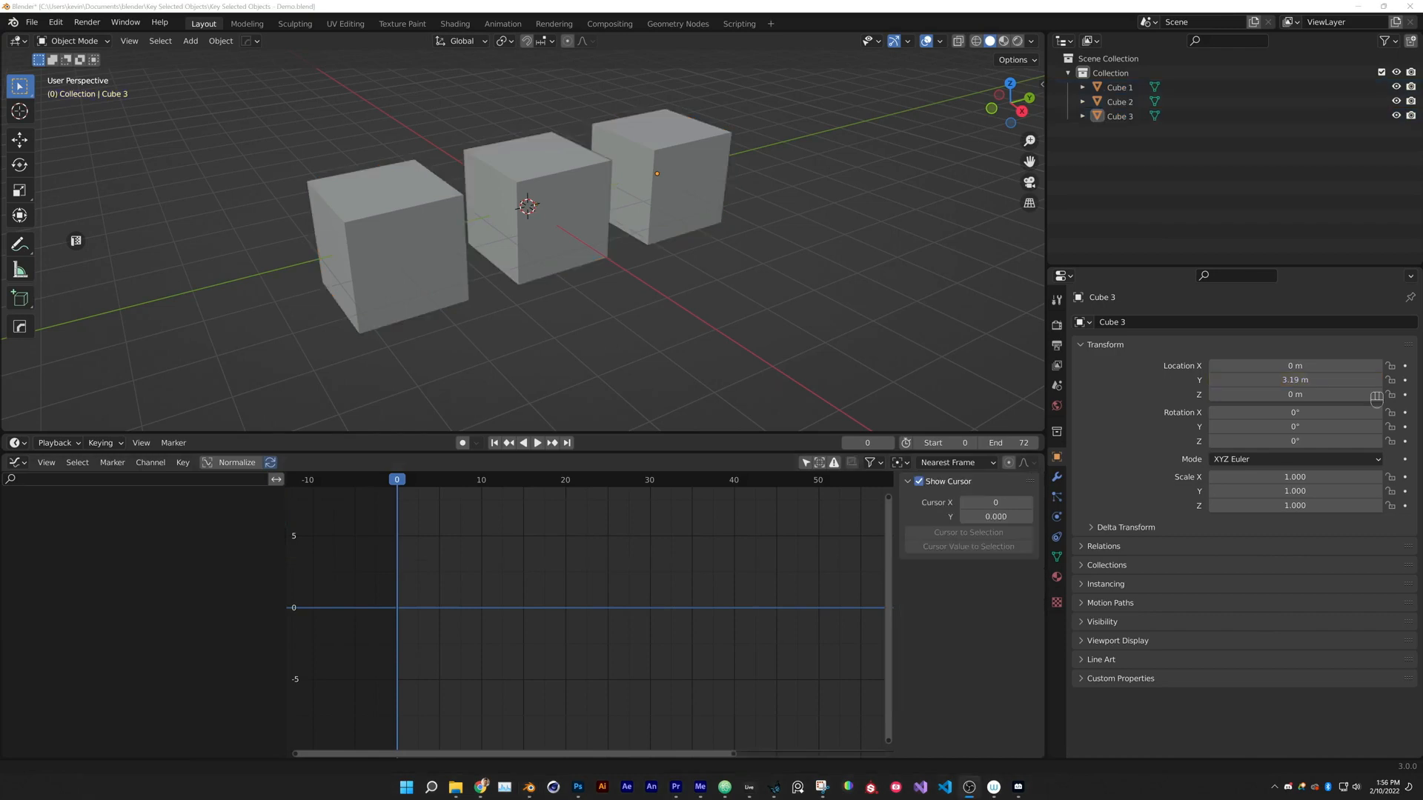
pyautogui.press('I')
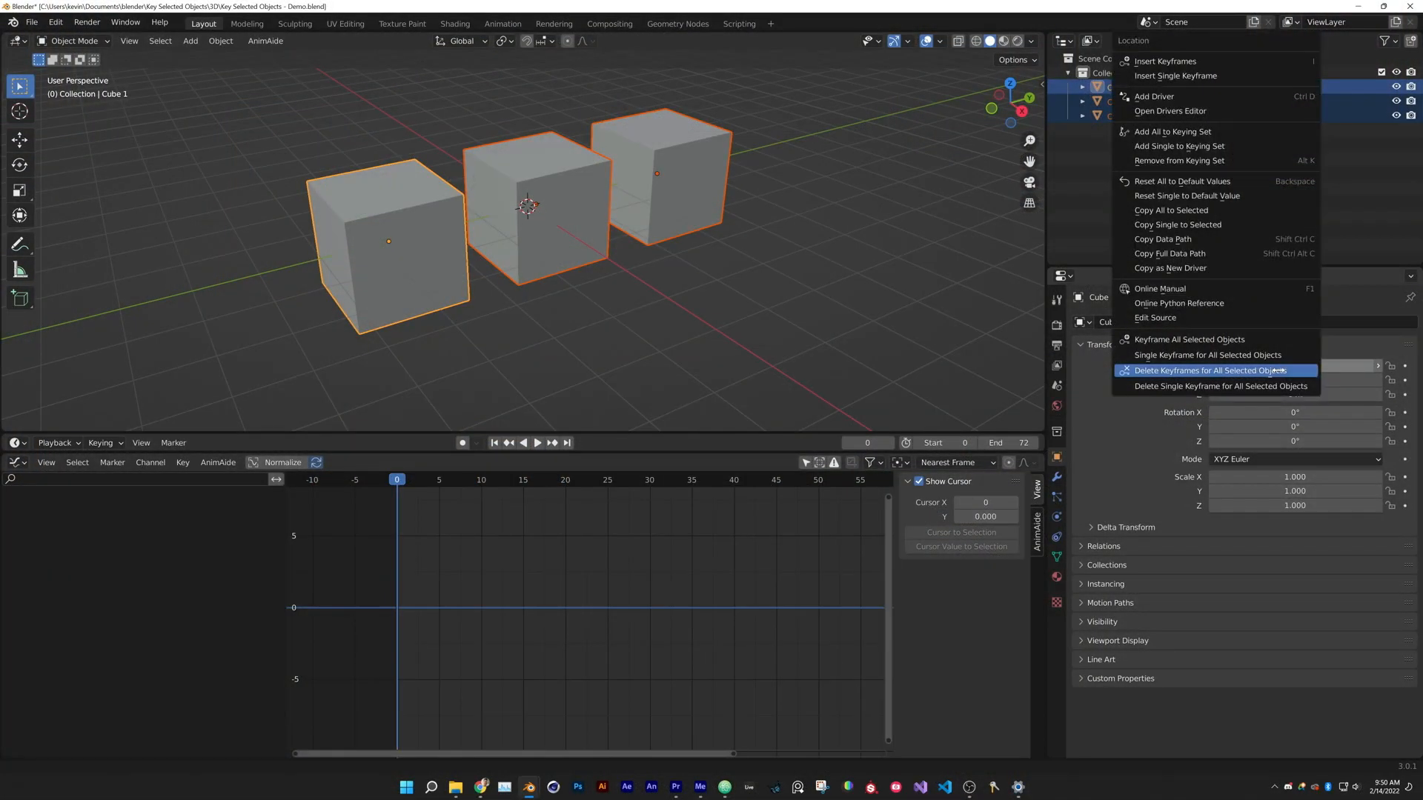
pyautogui.moveTo(1189, 340)
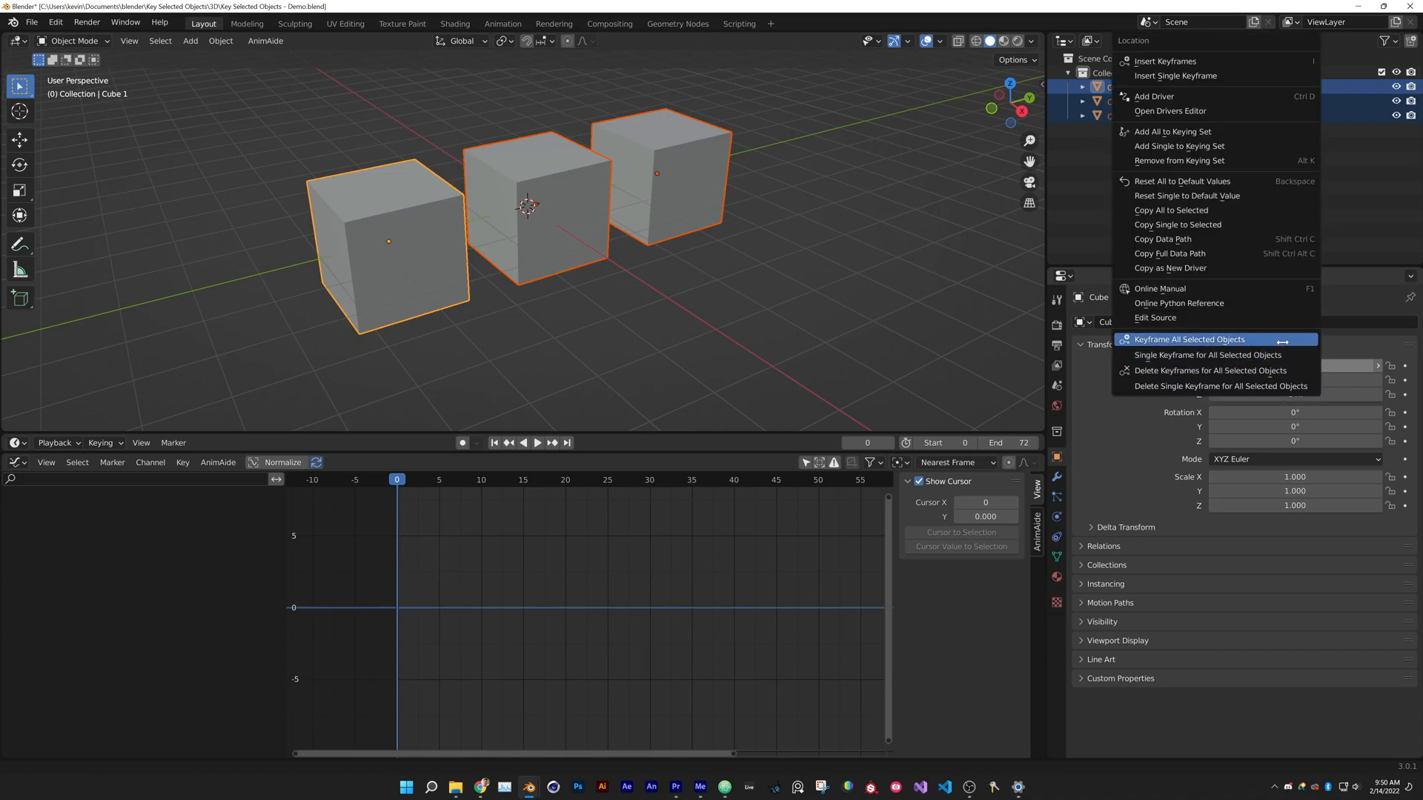
pyautogui.click(1189, 338)
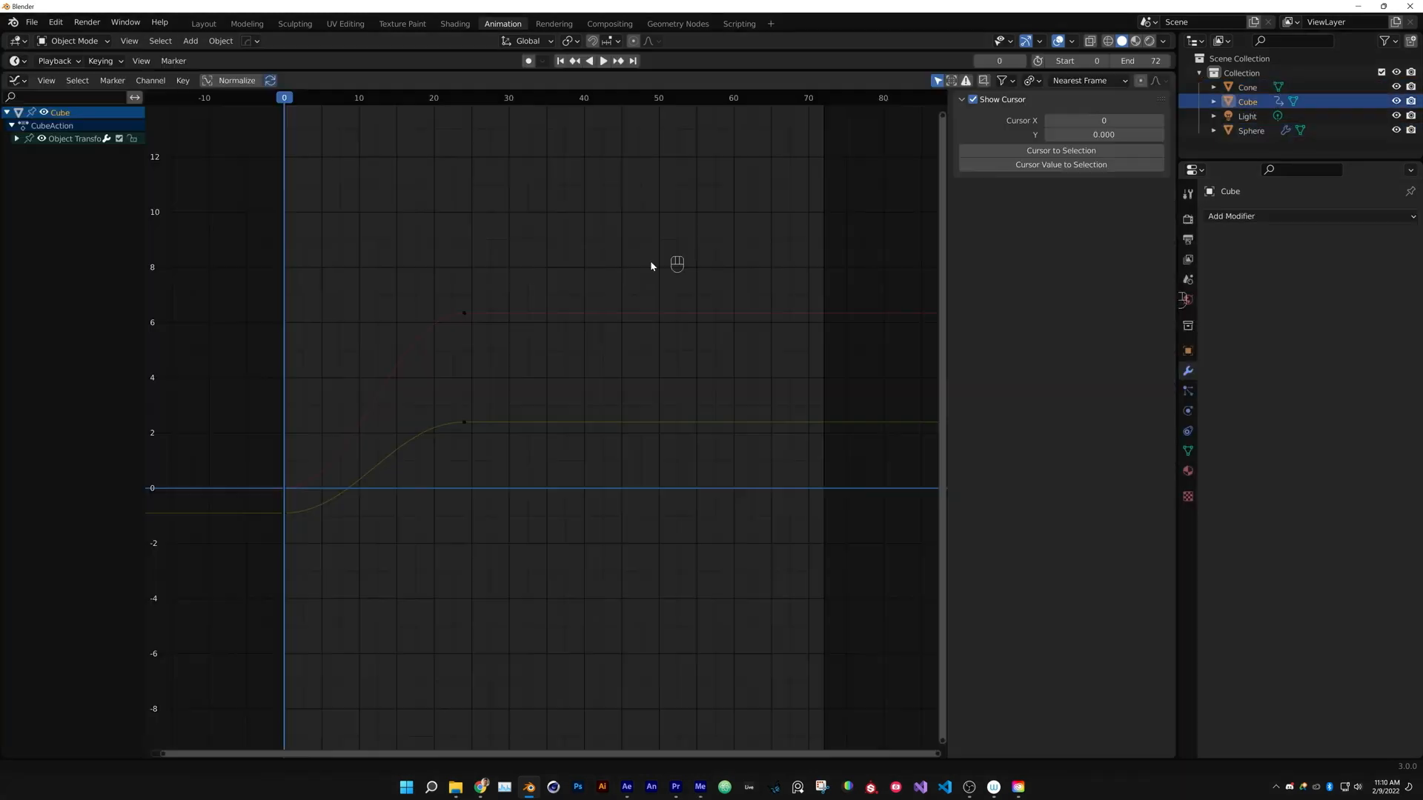
# Select the cube's keys and copy their easing with the Copy Ease tool.
pyautogui.click(464, 316)
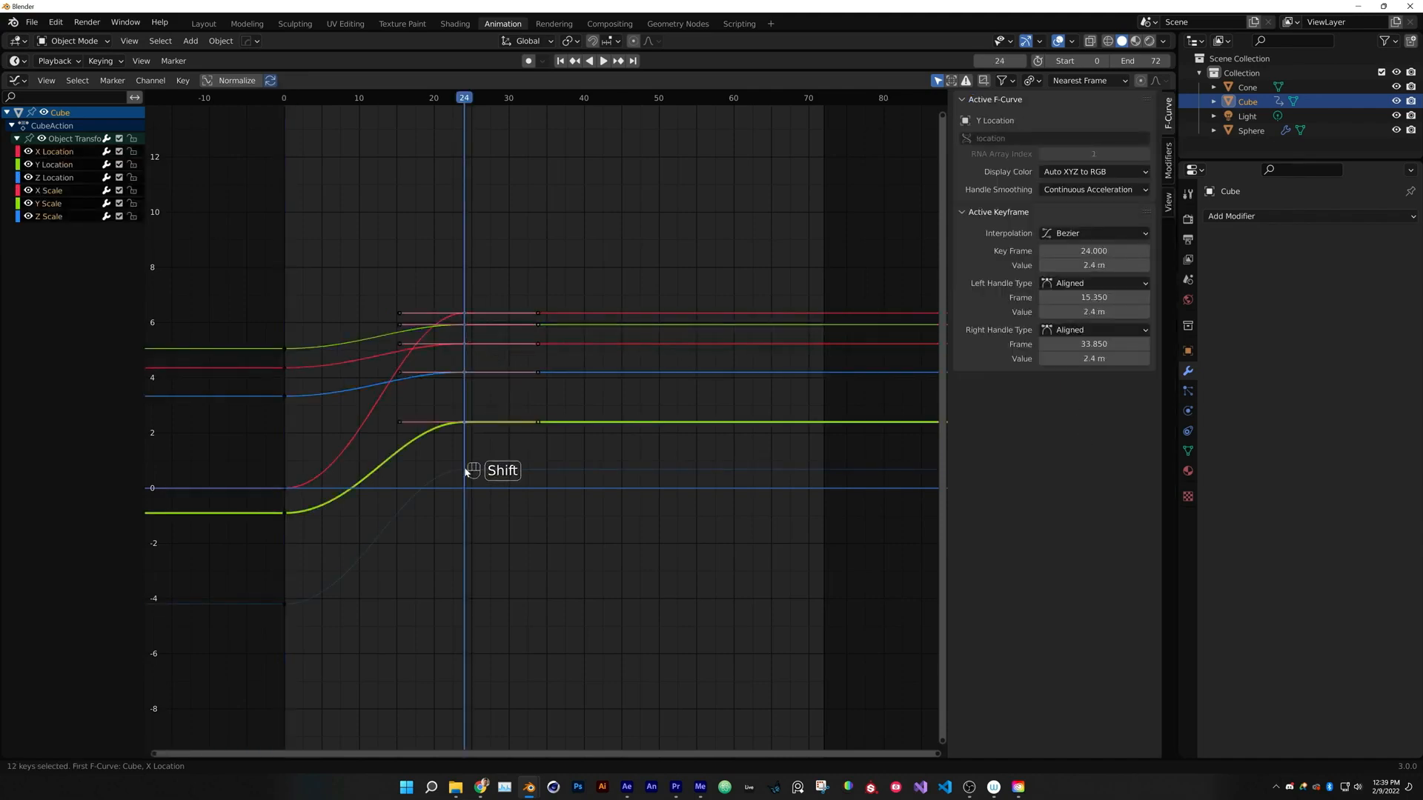
pyautogui.click(16, 369)
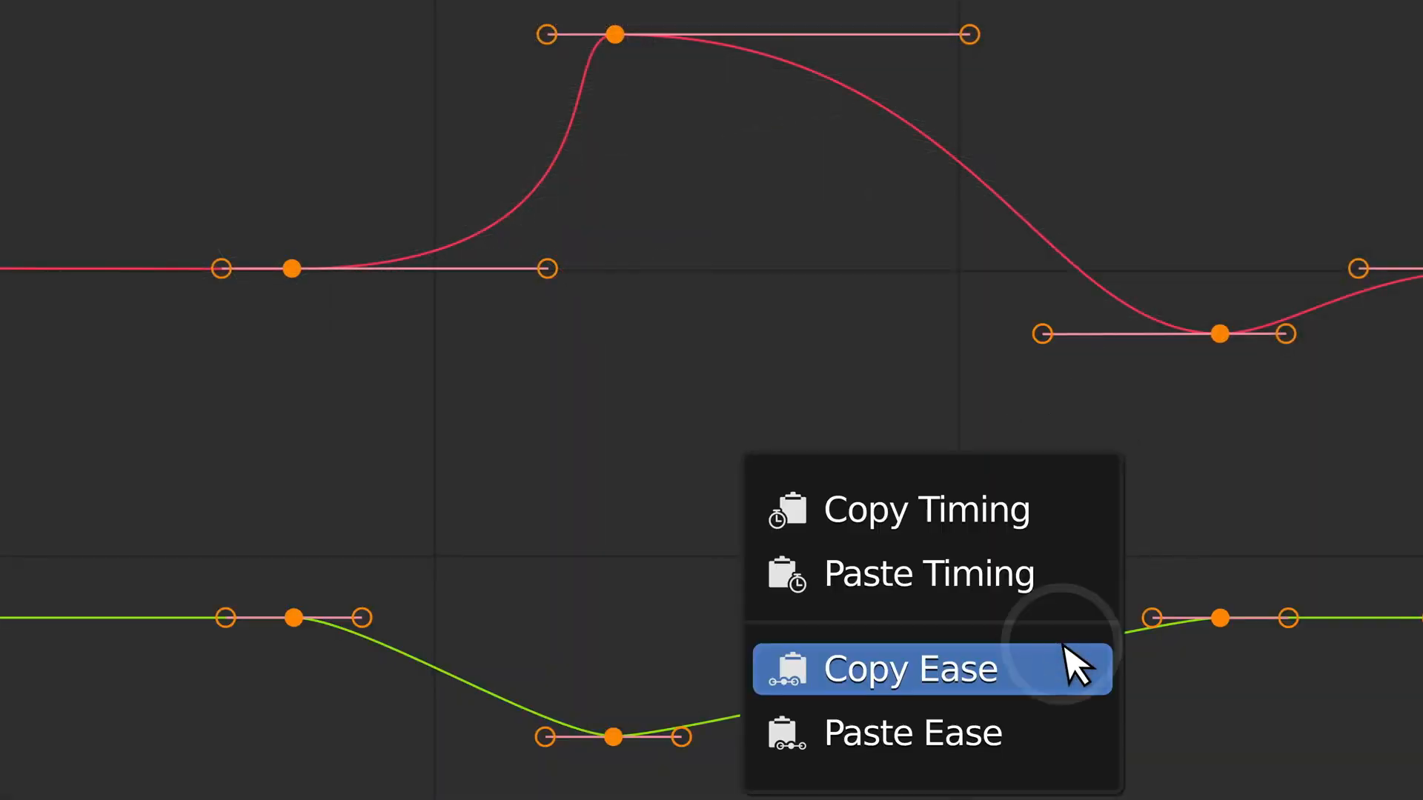
pyautogui.click(907, 669)
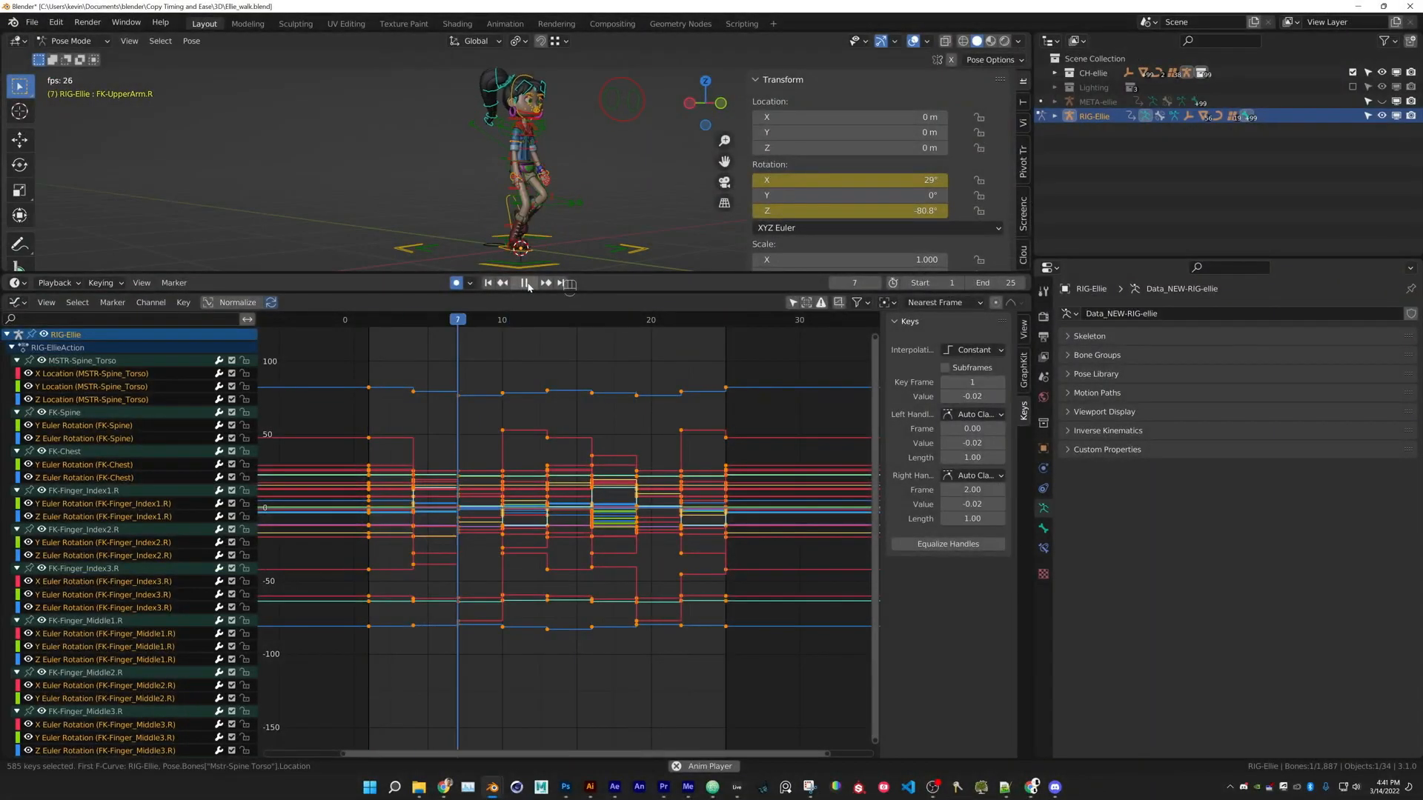